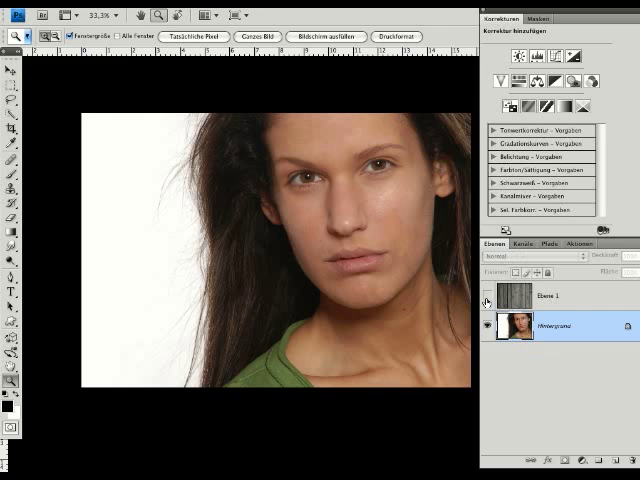
Toggle the wood plank layer to inspect the hair, then bring up the color channels
{"action": "left_click", "coordinate": [491, 298]}
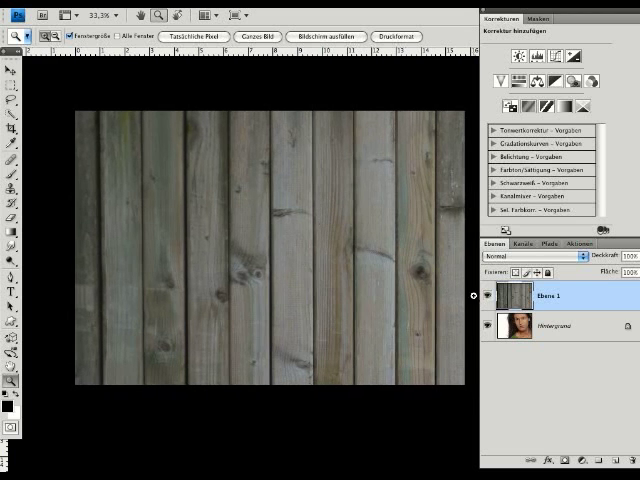
{"action": "left_click", "coordinate": [497, 293]}
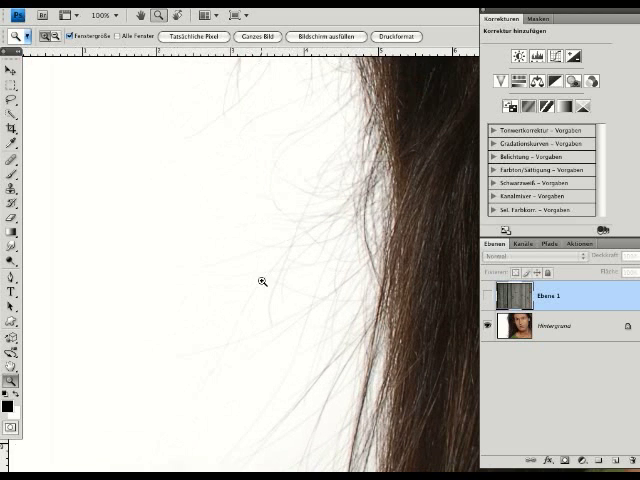
{"action": "left_click", "coordinate": [261, 281]}
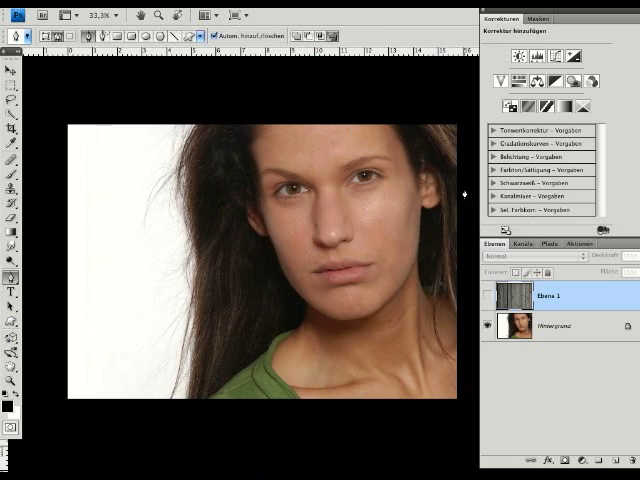
{"action": "left_click", "coordinate": [520, 243]}
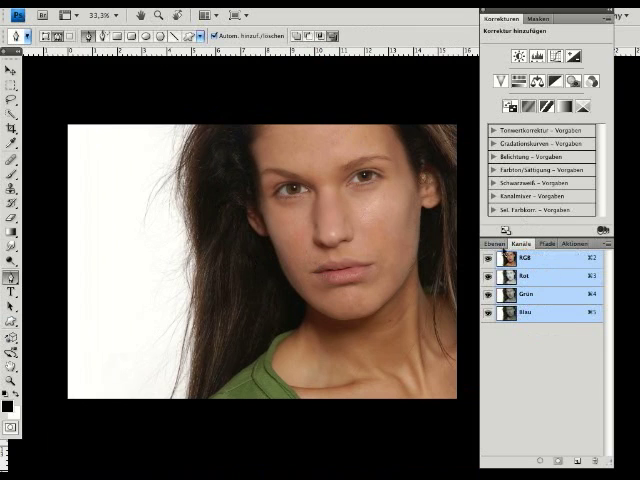
{"action": "left_click", "coordinate": [497, 244]}
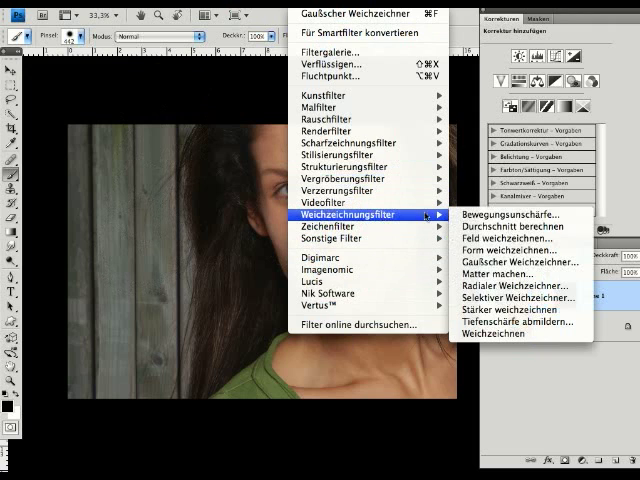
{"action": "mouse_move", "coordinate": [513, 261]}
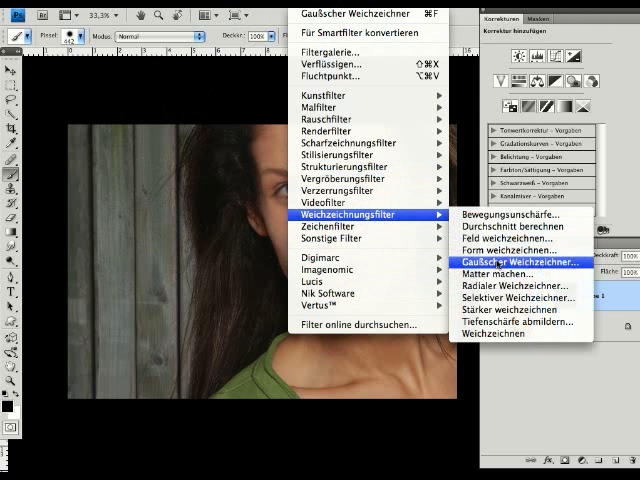
Blur the wood layer's mask edge with a Gaussian blur of about 1.2 px radius
{"action": "left_click", "coordinate": [540, 261]}
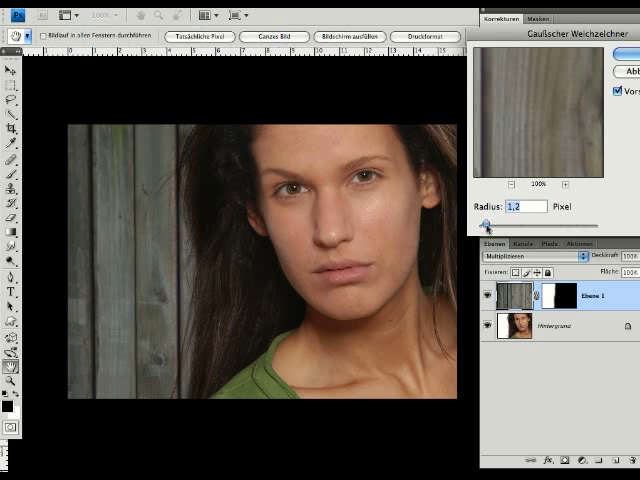
{"action": "left_click_drag", "start_coordinate": [482, 225], "coordinate": [496, 225]}
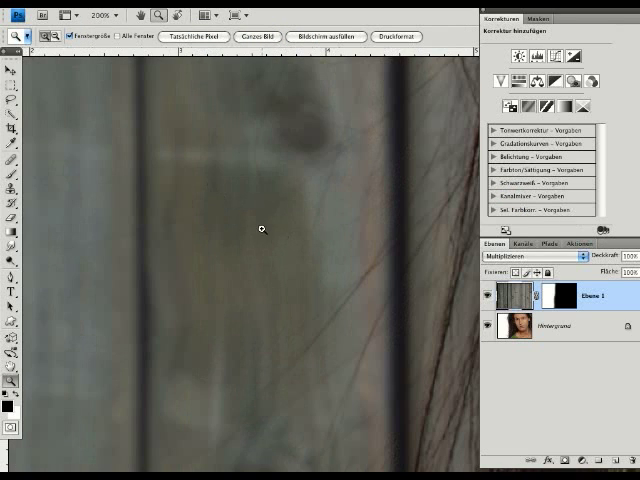
{"action": "mouse_move", "coordinate": [332, 150]}
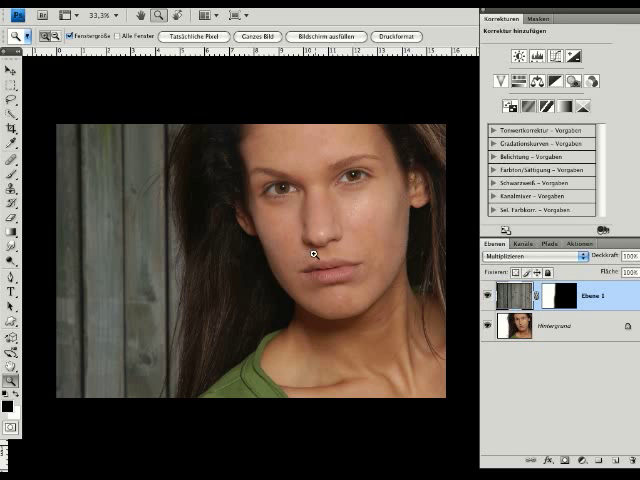
Return the wood layer to Normal blending and delete its layer mask
{"action": "left_click", "coordinate": [520, 256]}
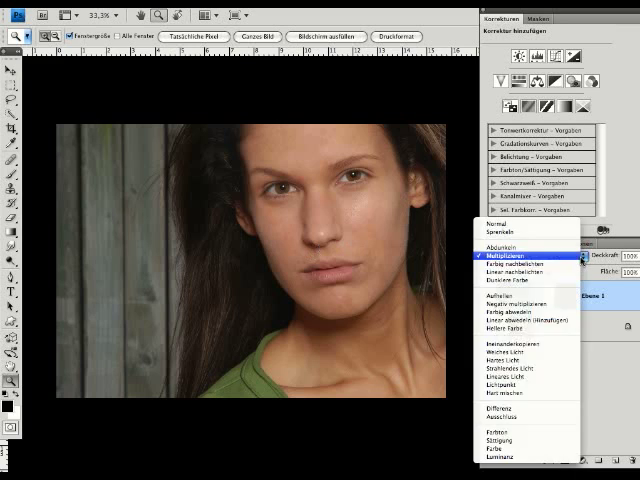
{"action": "left_click", "coordinate": [509, 243]}
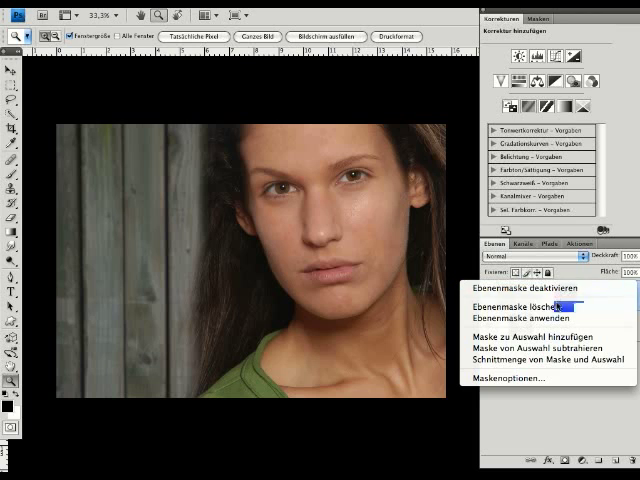
{"action": "mouse_move", "coordinate": [540, 312]}
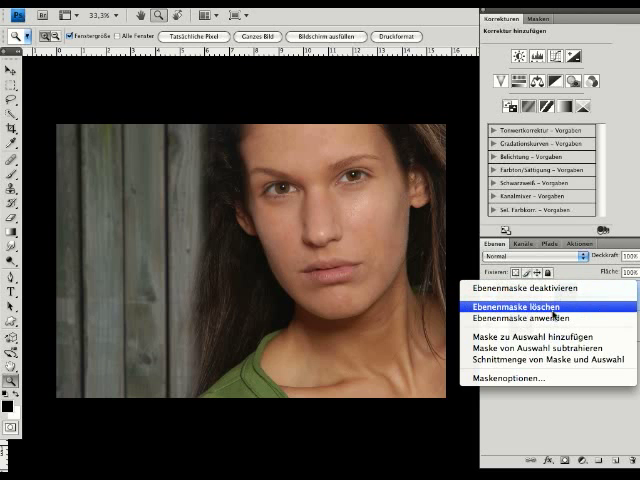
{"action": "left_click", "coordinate": [523, 307]}
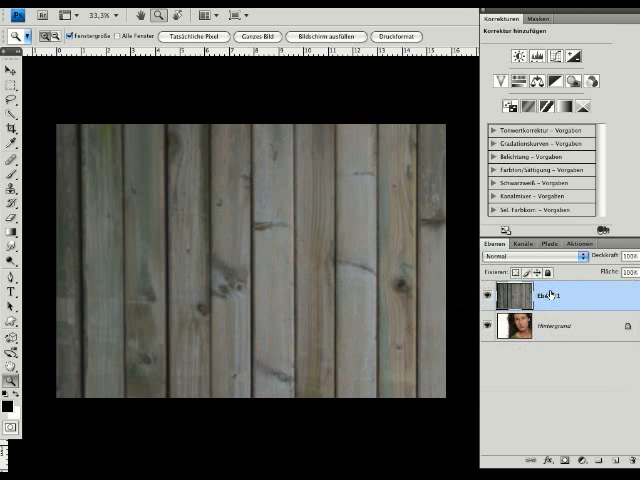
Set the wood layer to Multiply blending and make it visible again
{"action": "left_click", "coordinate": [510, 257]}
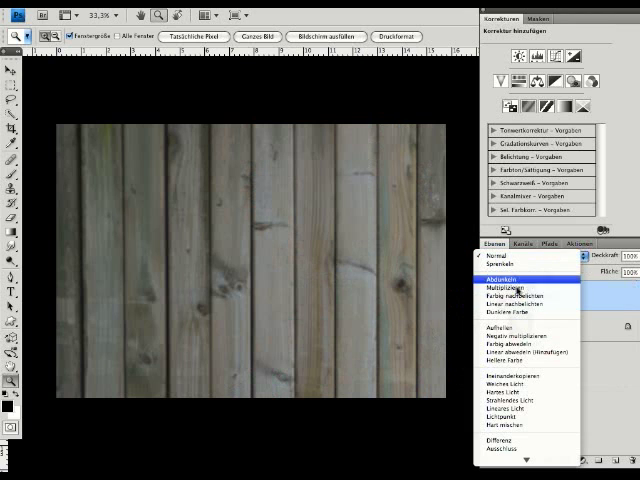
{"action": "left_click", "coordinate": [502, 287]}
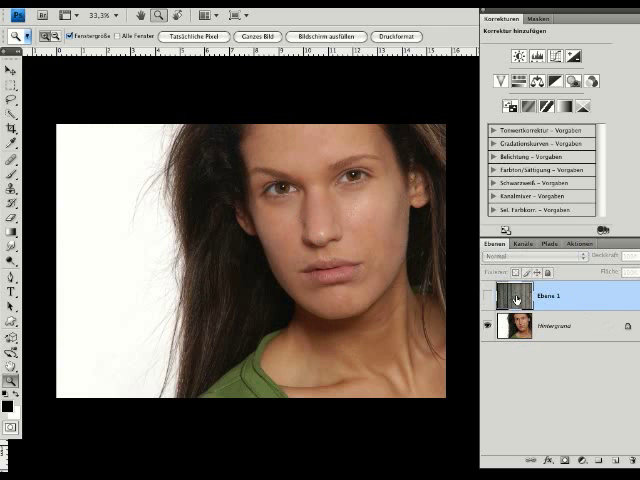
{"action": "left_click", "coordinate": [537, 256]}
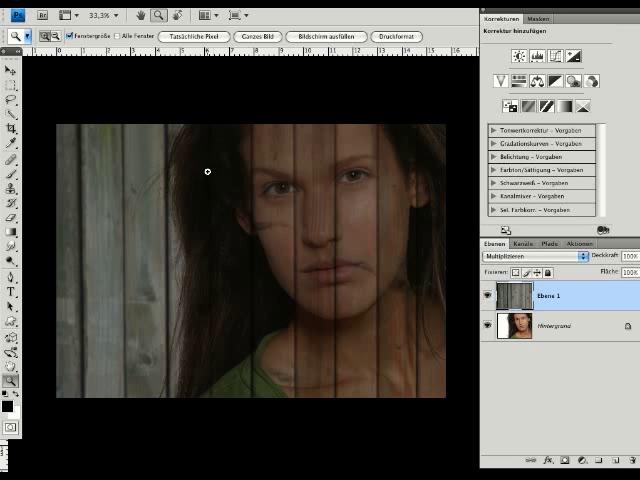
{"action": "mouse_move", "coordinate": [212, 169]}
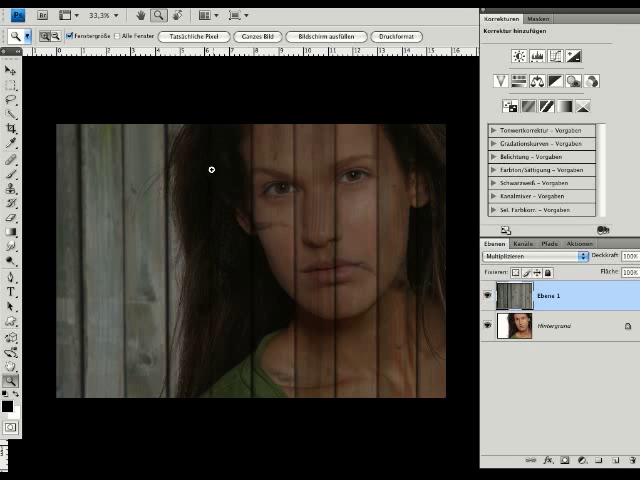